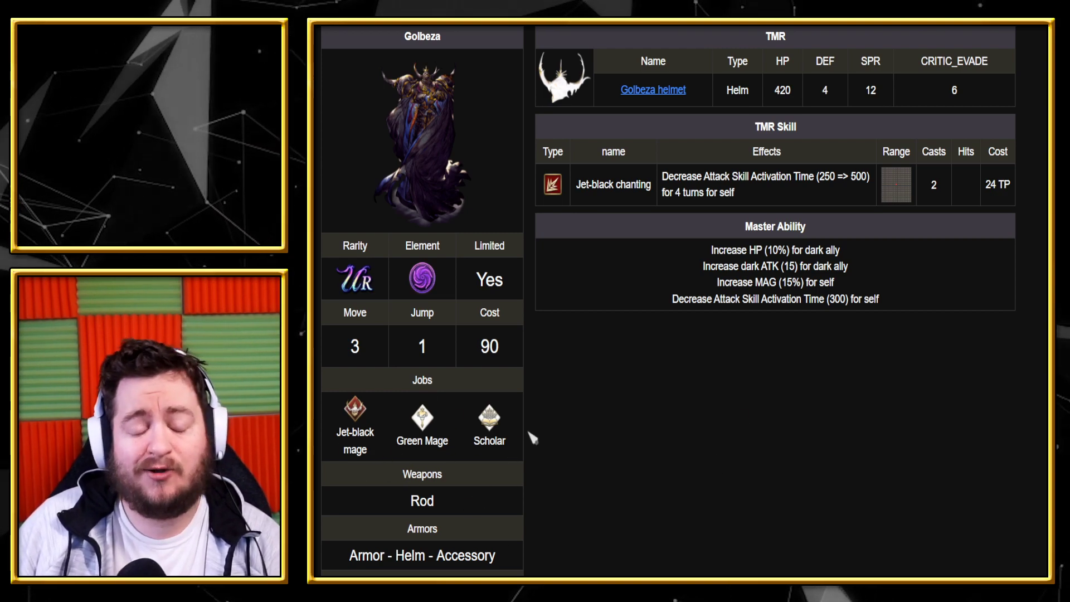
{"action": "mouse_move", "coordinate": [692, 467]}
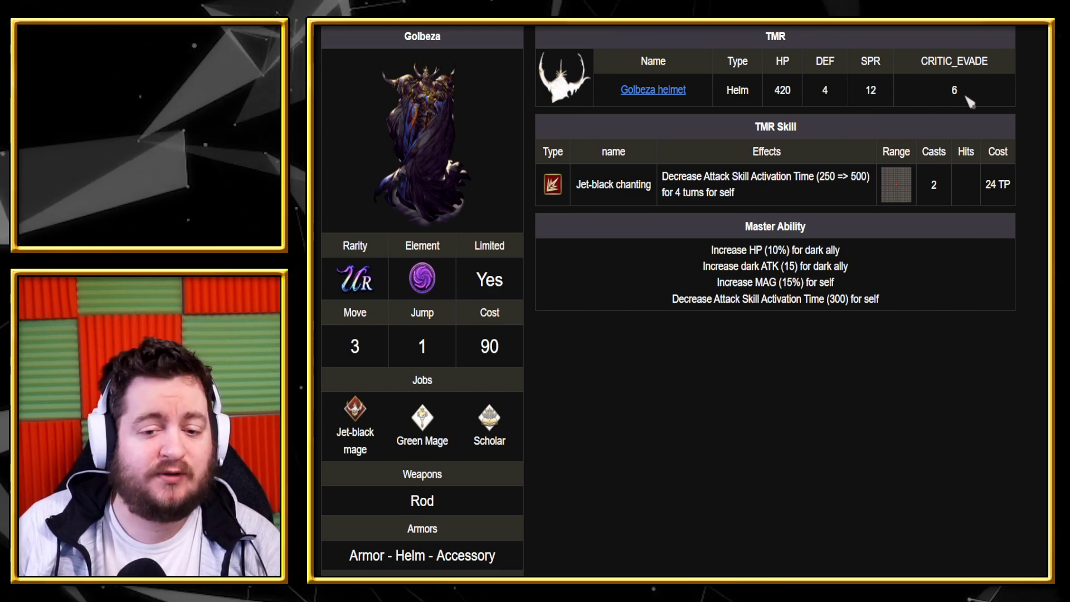
{"action": "mouse_move", "coordinate": [655, 147]}
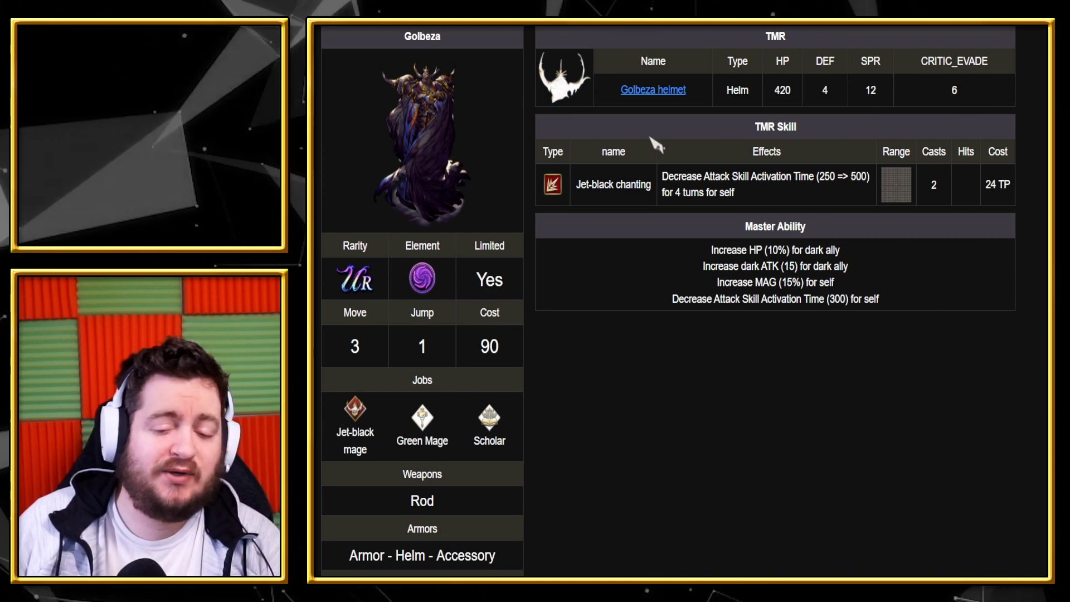
{"action": "mouse_move", "coordinate": [845, 434]}
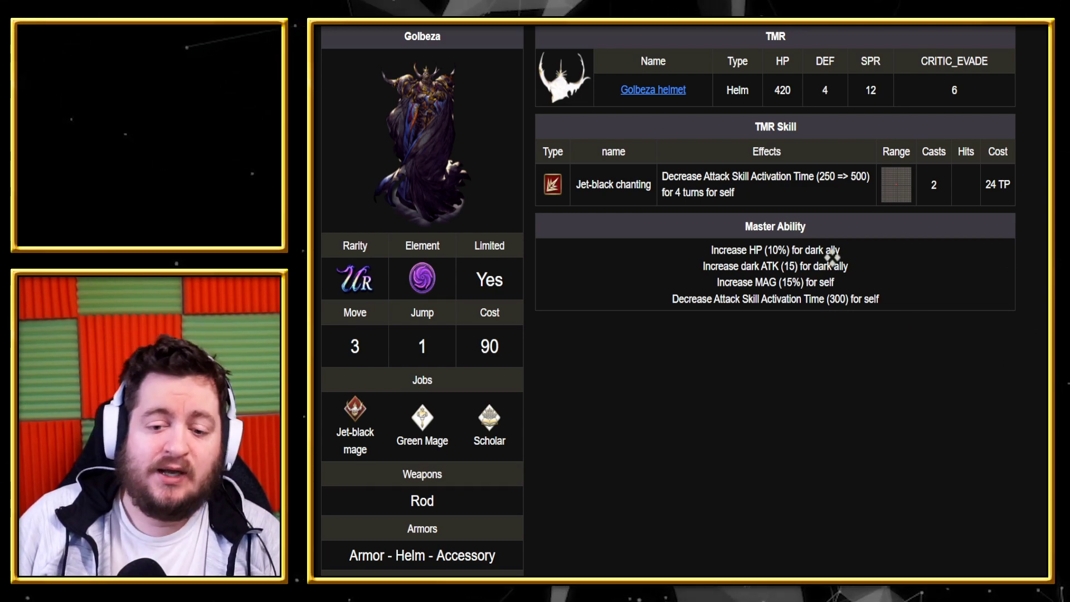
{"action": "mouse_move", "coordinate": [974, 268]}
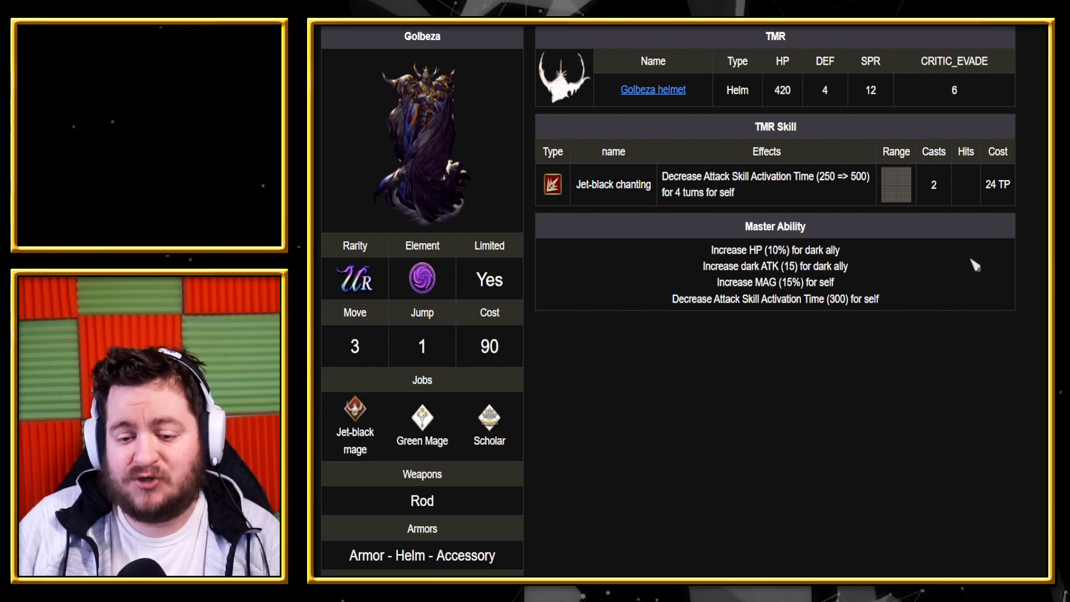
{"action": "mouse_move", "coordinate": [906, 292]}
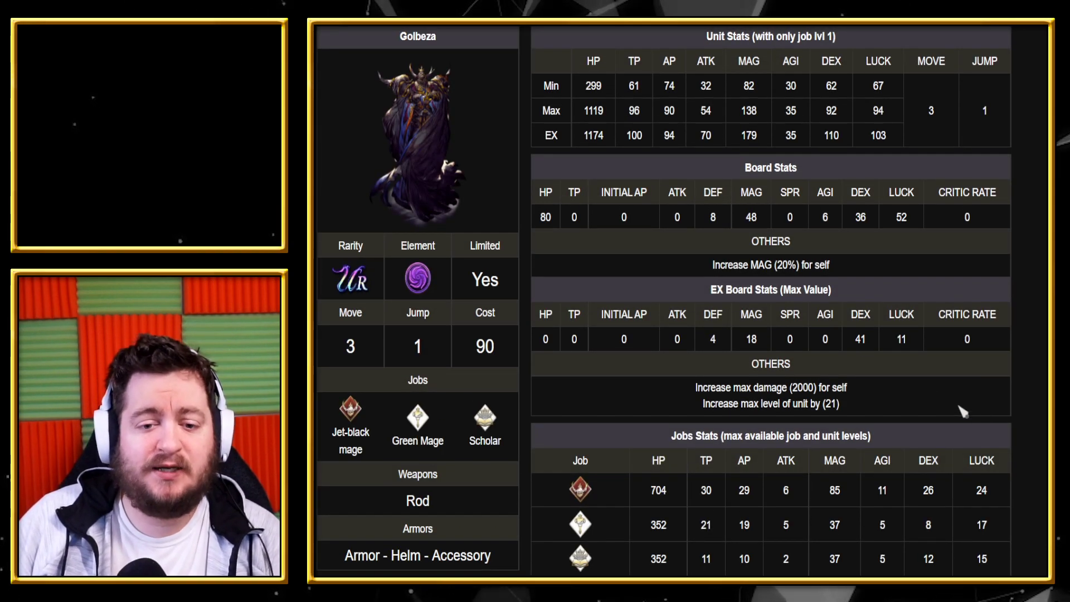
{"action": "scroll", "scroll_direction": "down", "scroll_amount": 3}
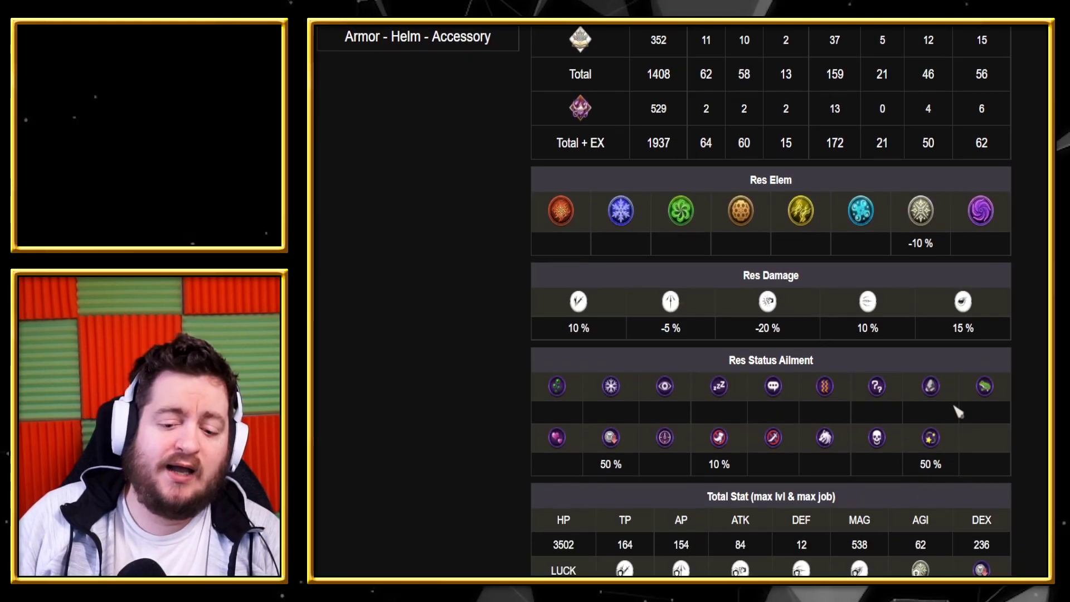
{"action": "mouse_move", "coordinate": [797, 525]}
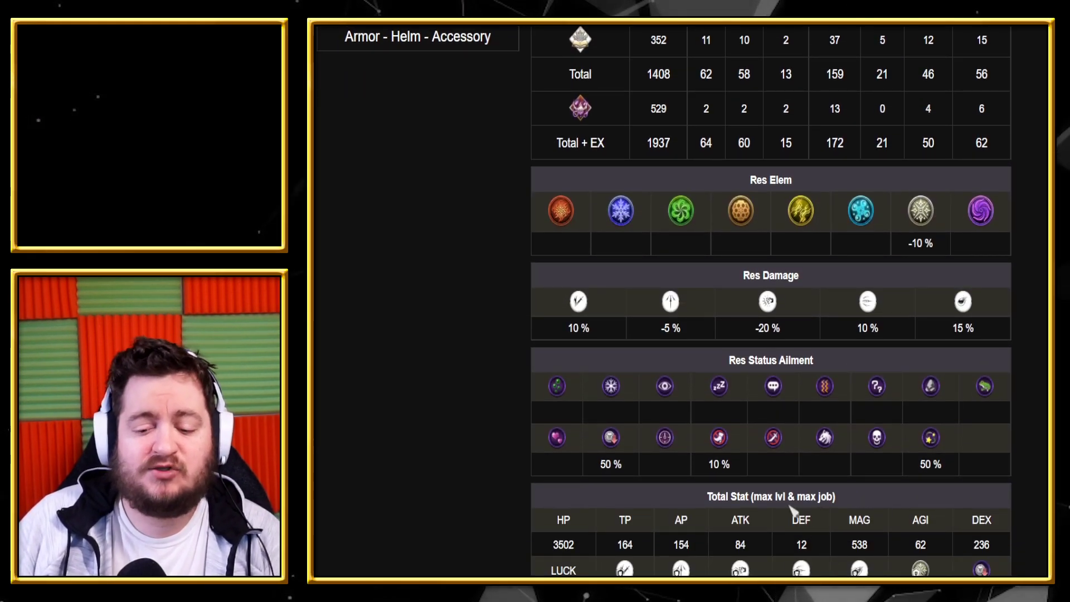
{"action": "mouse_move", "coordinate": [976, 511]}
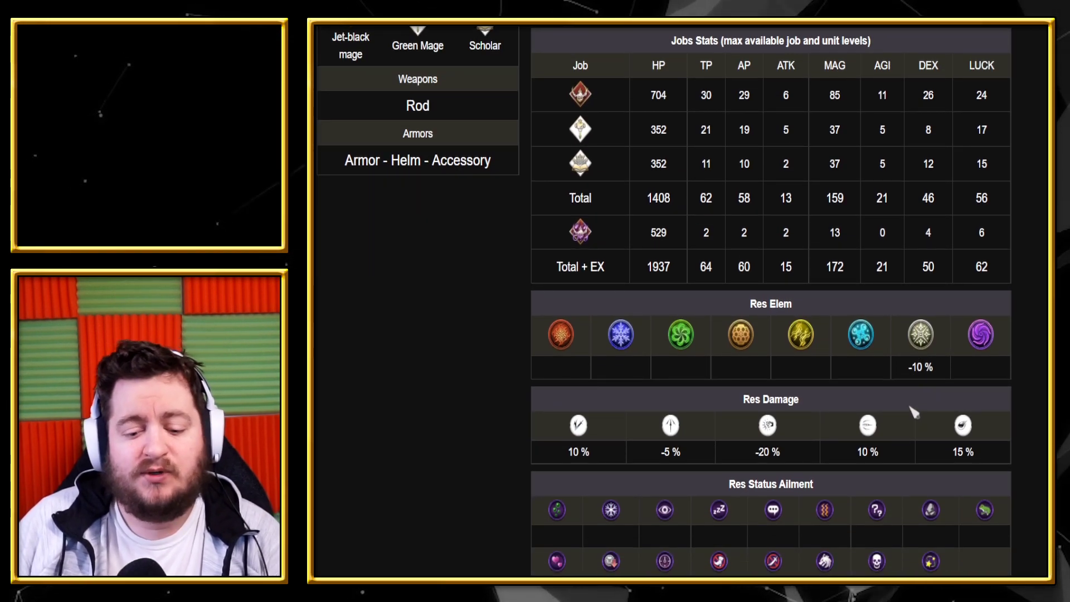
{"action": "mouse_move", "coordinate": [883, 408]}
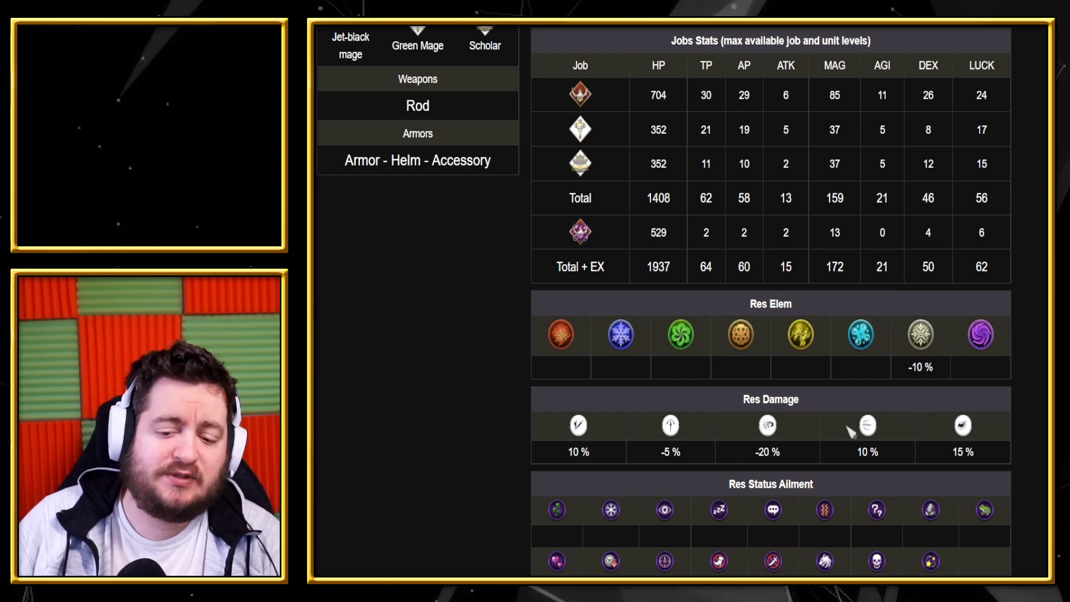
{"action": "mouse_move", "coordinate": [484, 384]}
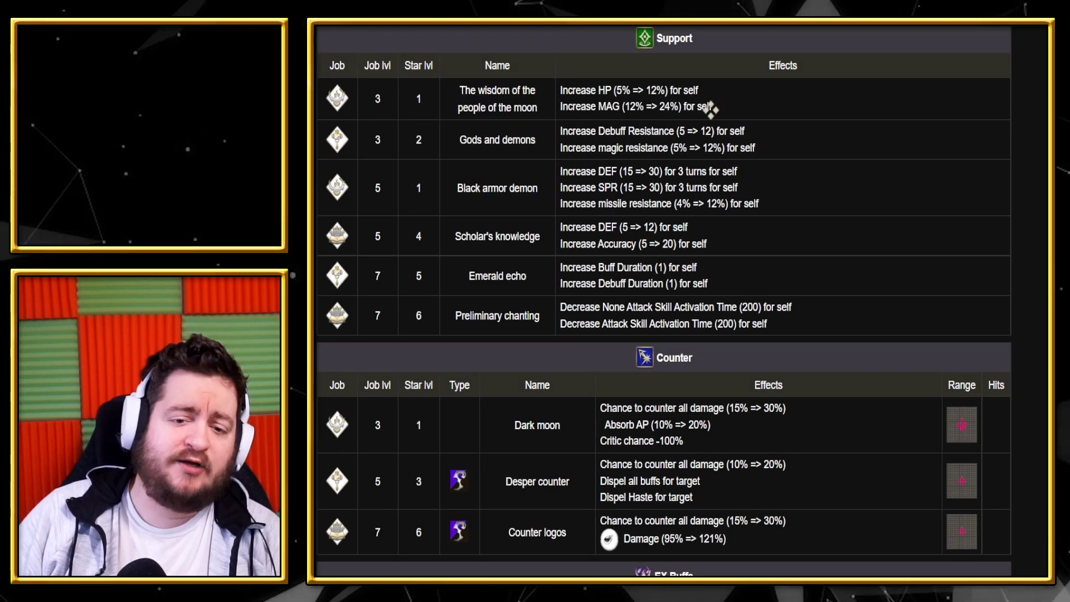
{"action": "mouse_move", "coordinate": [484, 111]}
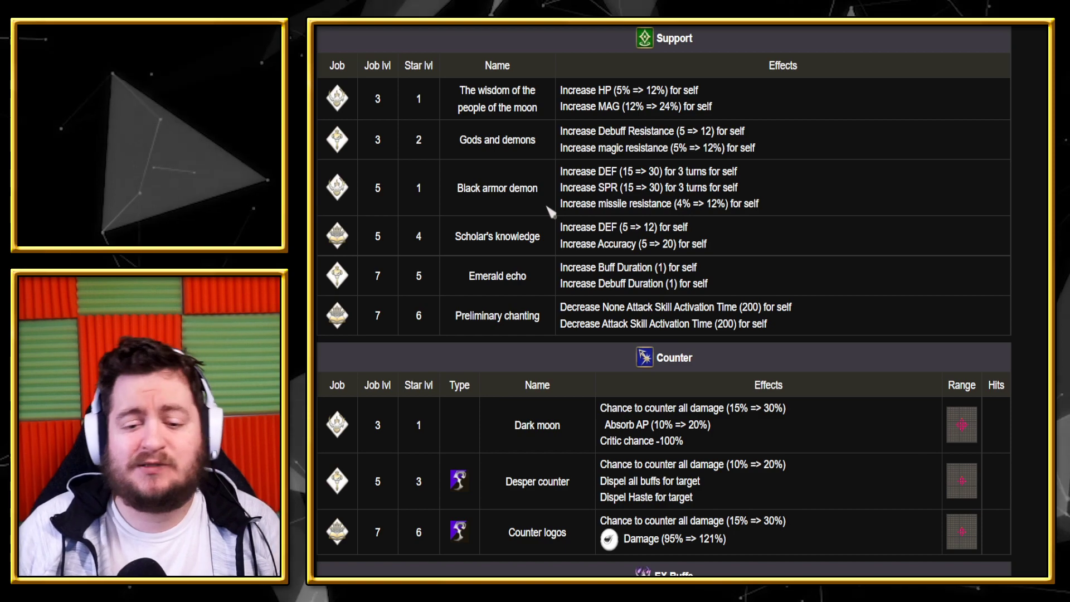
{"action": "mouse_move", "coordinate": [733, 225]}
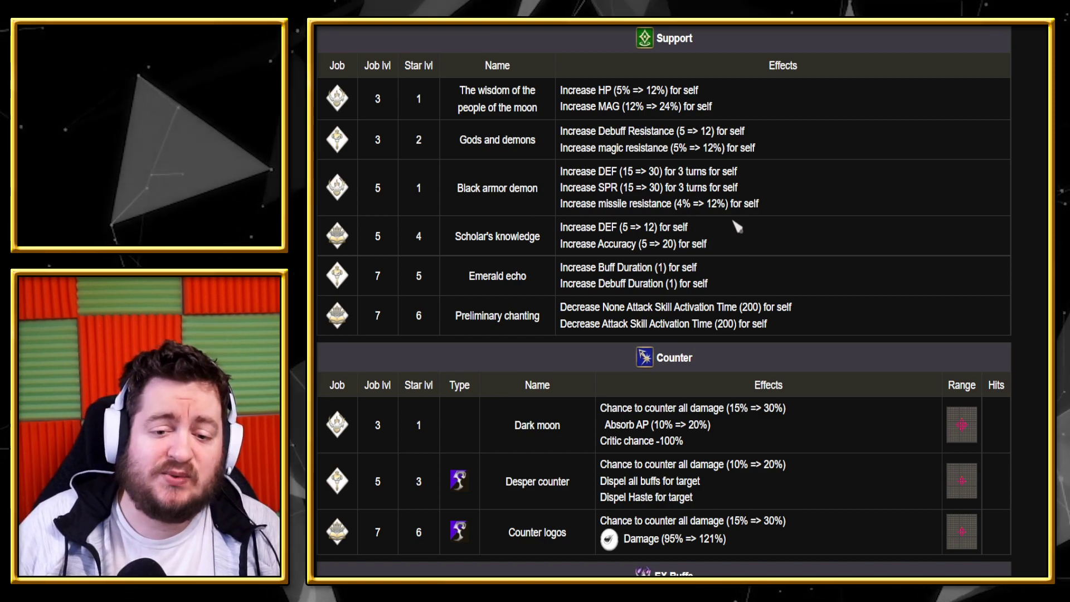
{"action": "mouse_move", "coordinate": [557, 277]}
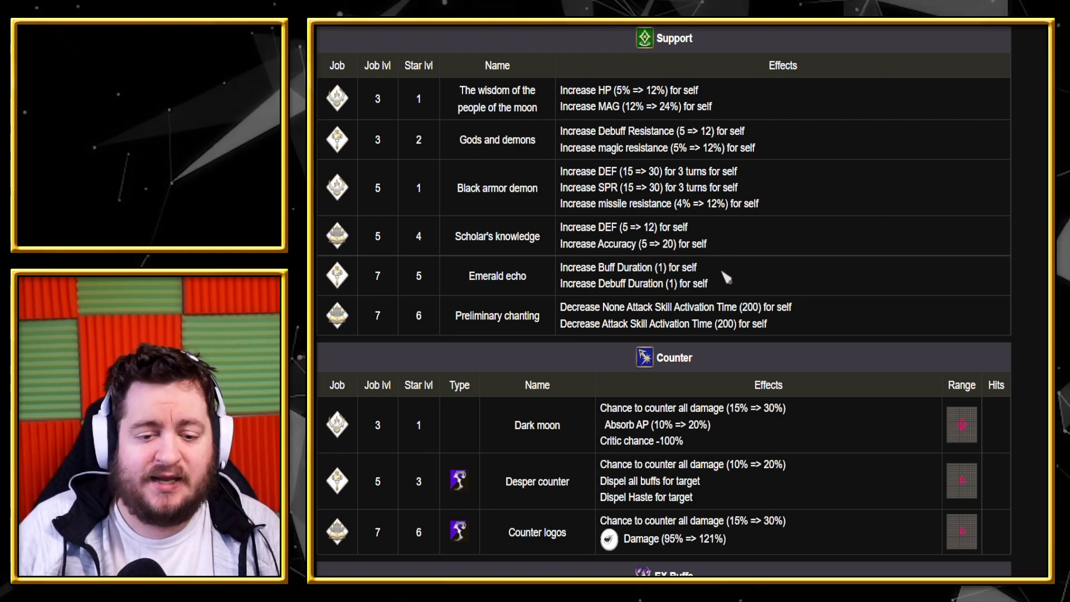
{"action": "mouse_move", "coordinate": [766, 284]}
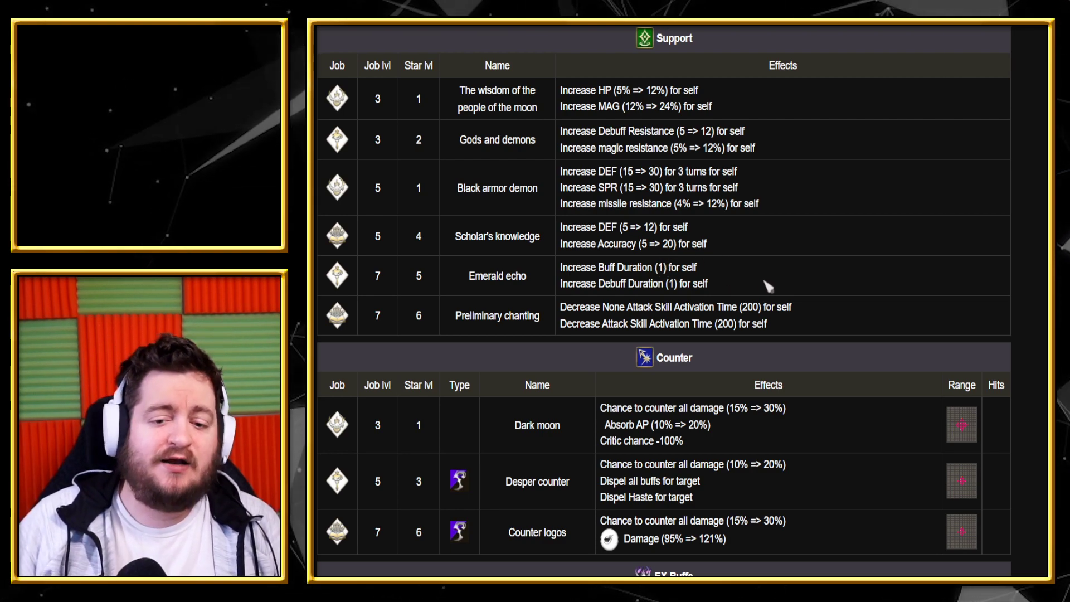
{"action": "mouse_move", "coordinate": [808, 270]}
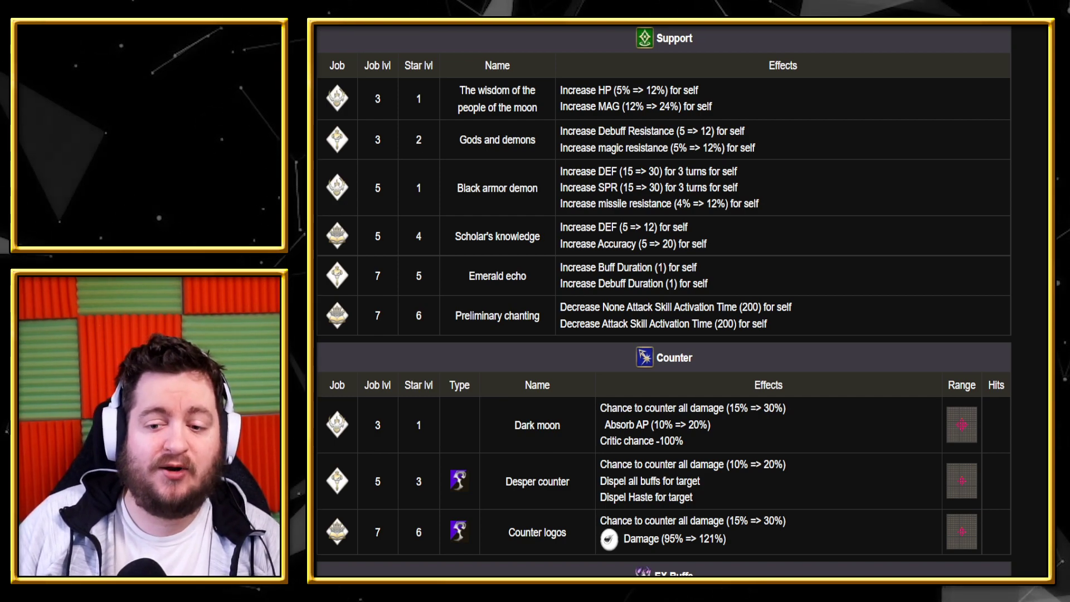
{"action": "scroll", "scroll_direction": "down", "scroll_amount": 3}
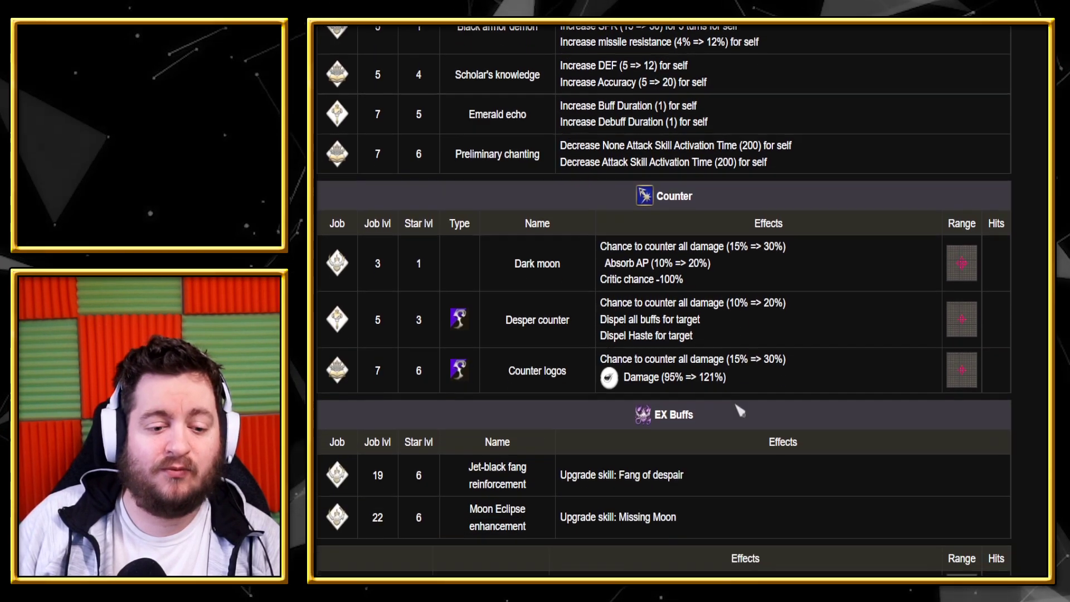
{"action": "scroll", "scroll_direction": "down", "scroll_amount": 3}
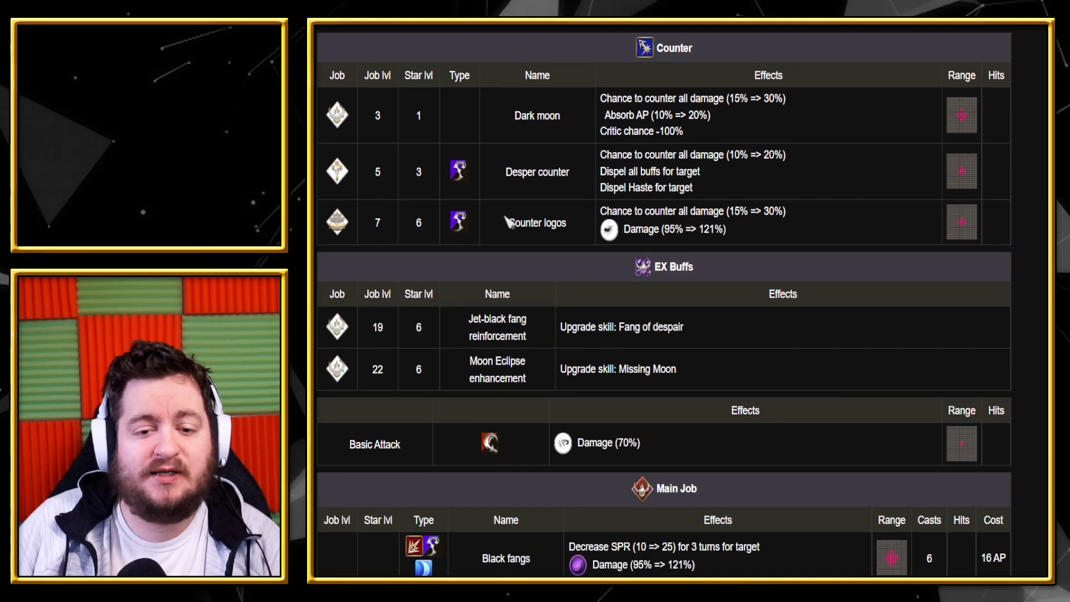
{"action": "mouse_move", "coordinate": [791, 121]}
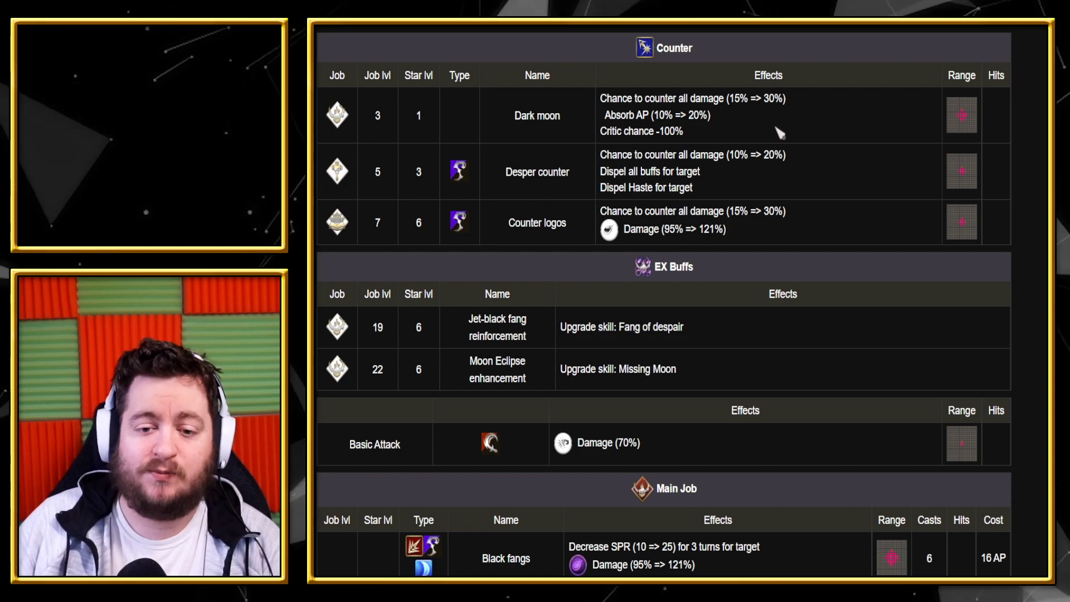
{"action": "mouse_move", "coordinate": [789, 127]}
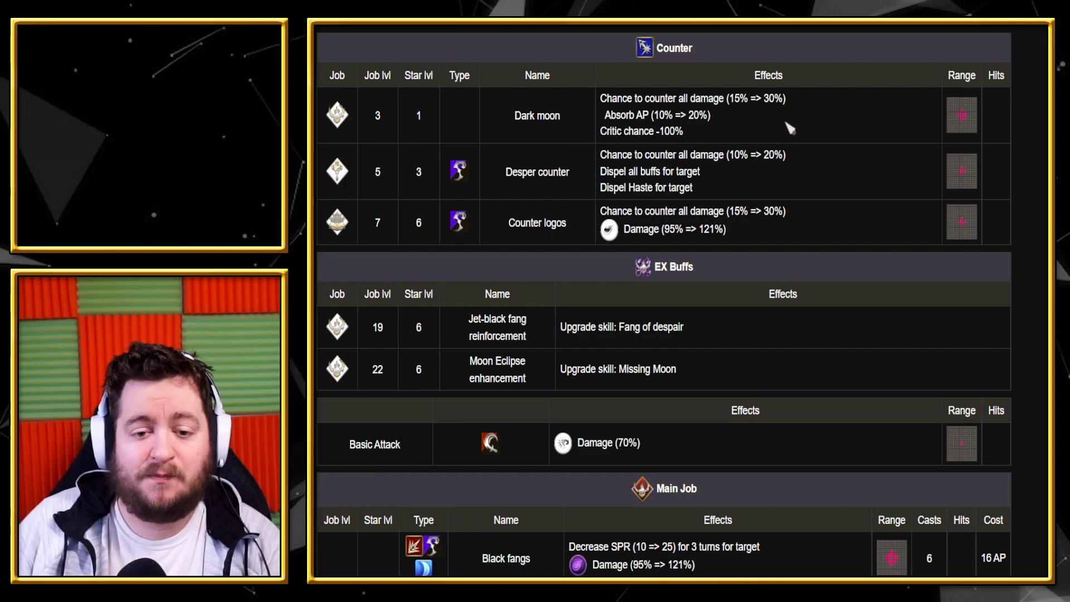
{"action": "mouse_move", "coordinate": [803, 180]}
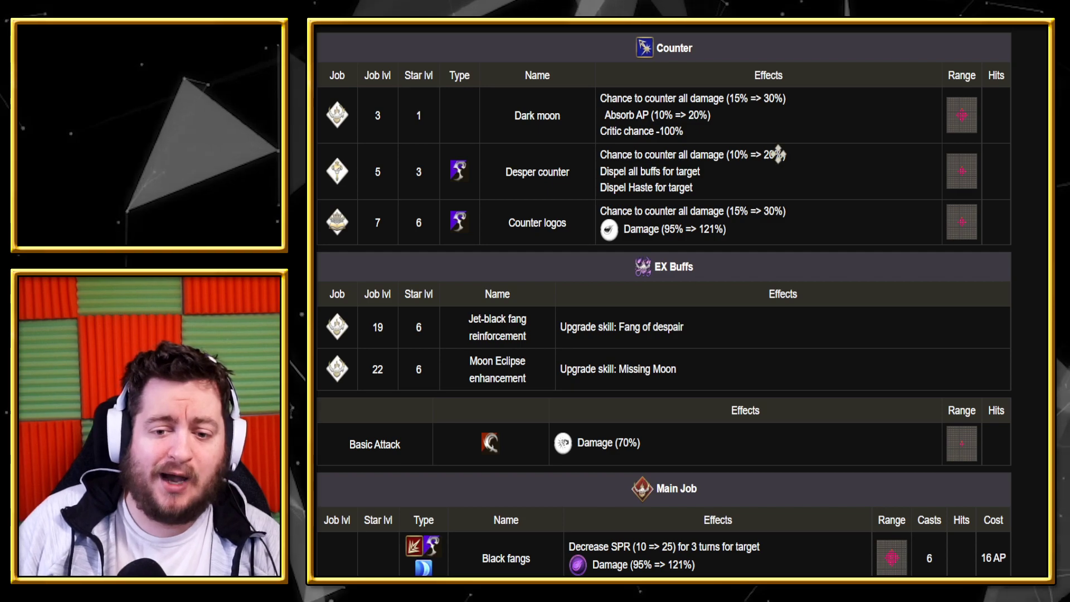
{"action": "scroll", "scroll_direction": "down", "scroll_amount": 3}
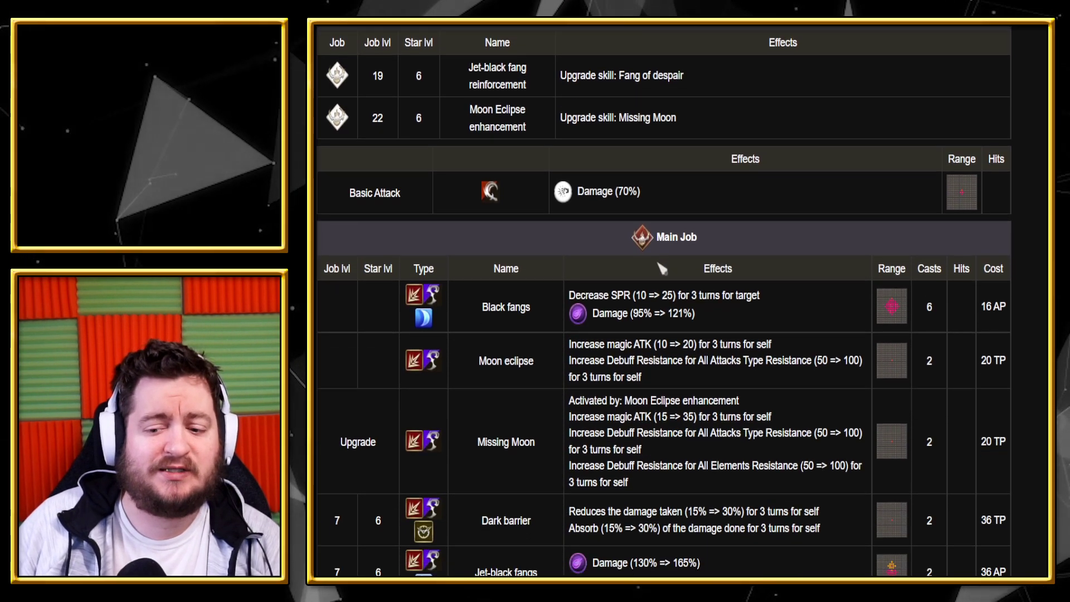
{"action": "scroll", "scroll_direction": "down", "scroll_amount": 3}
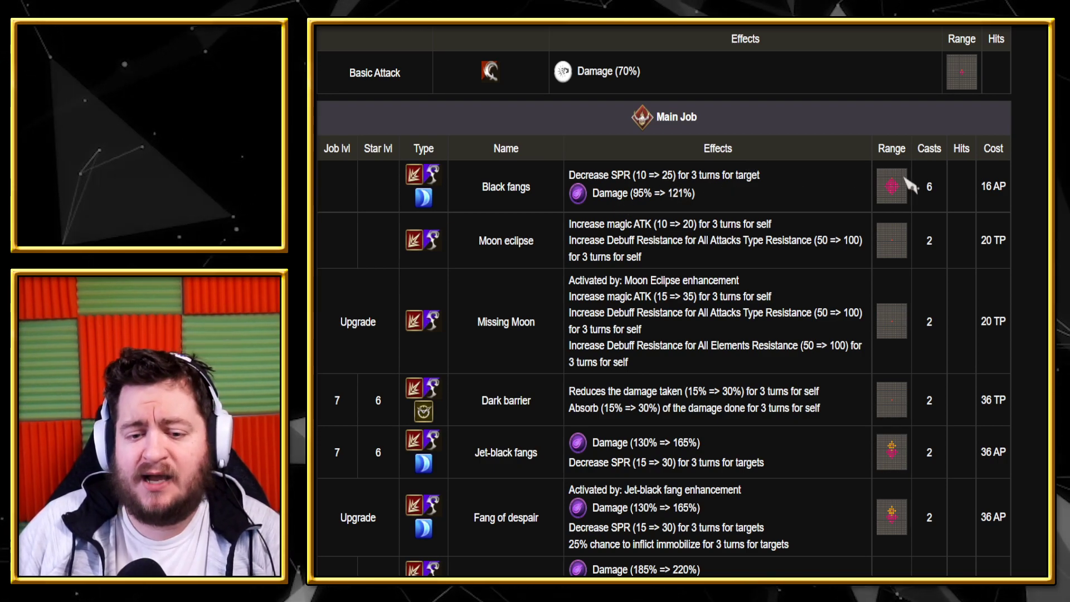
{"action": "mouse_move", "coordinate": [894, 186]}
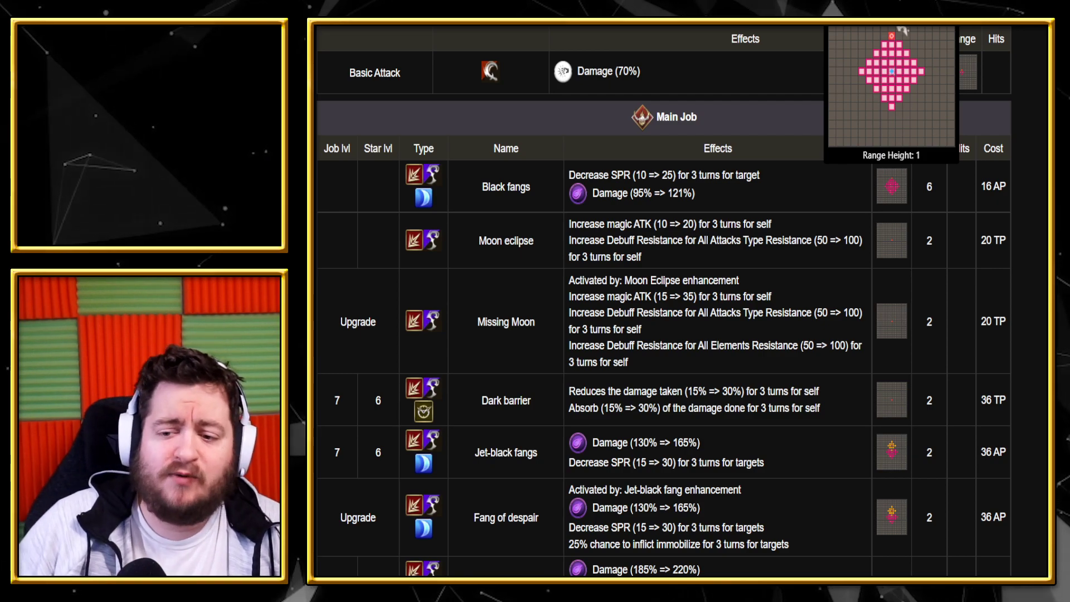
{"action": "mouse_move", "coordinate": [880, 116]}
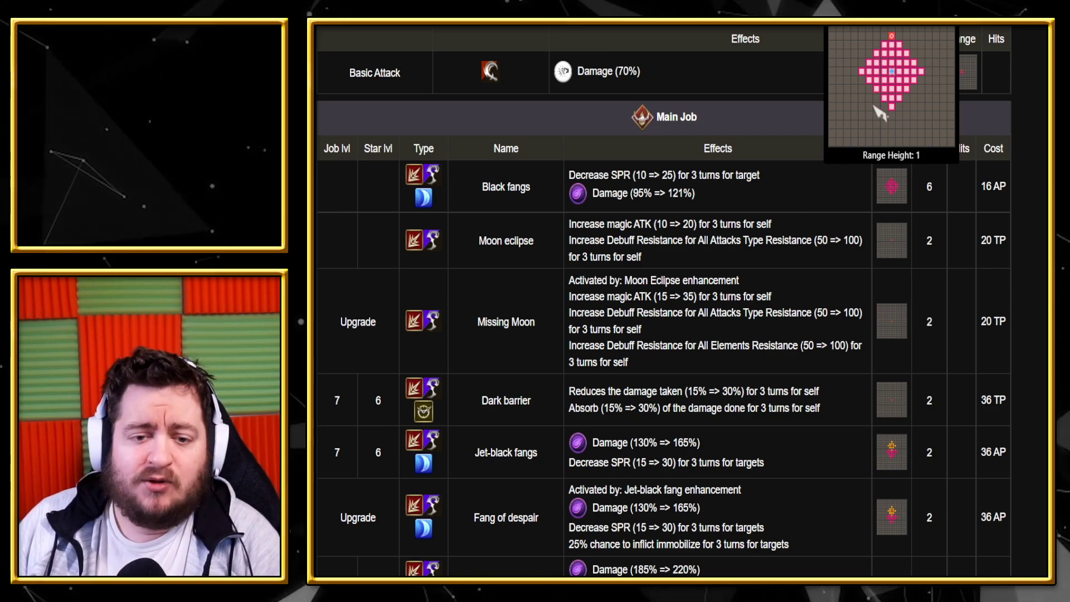
{"action": "mouse_move", "coordinate": [679, 292]}
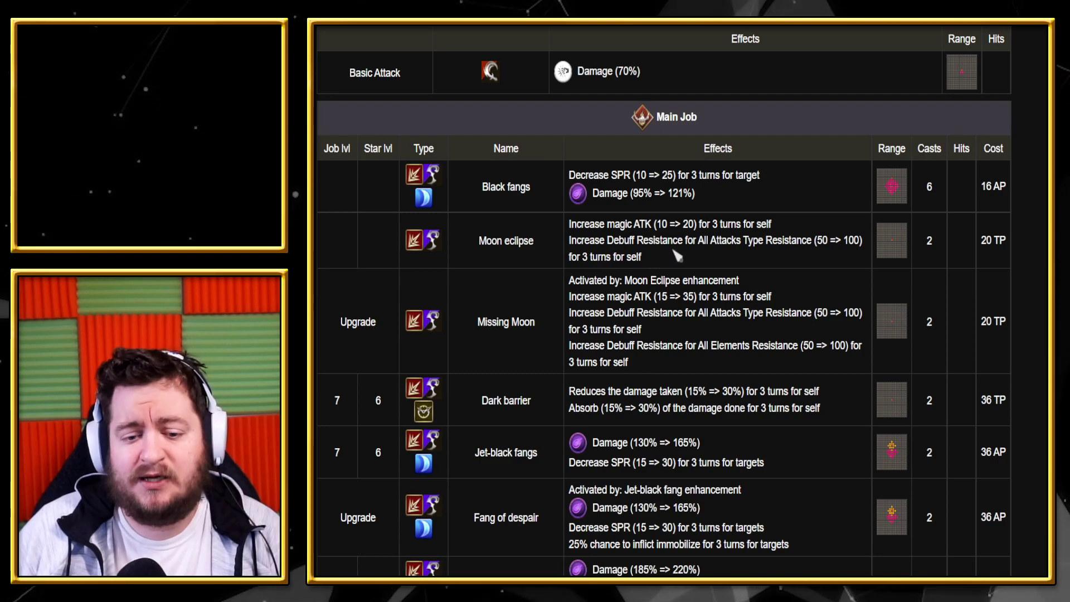
{"action": "mouse_move", "coordinate": [838, 259]}
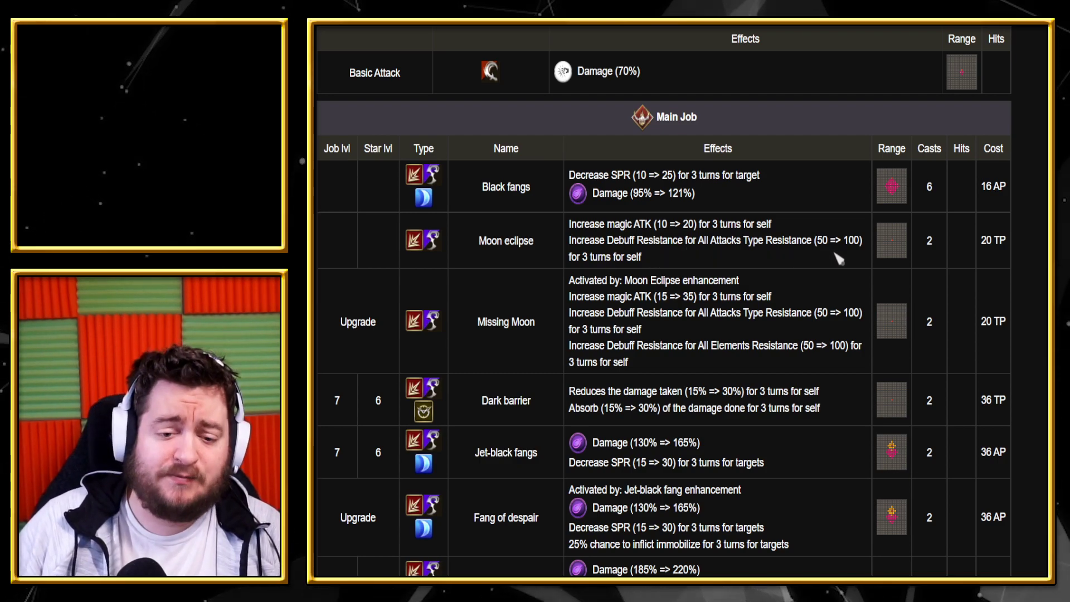
{"action": "scroll", "scroll_direction": "down", "scroll_amount": 3}
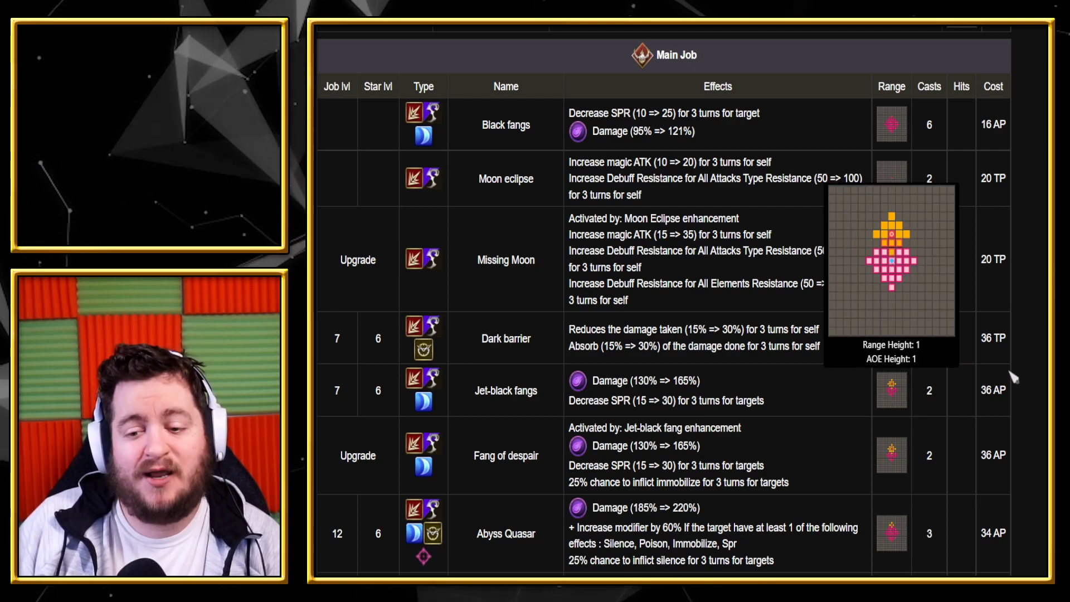
{"action": "mouse_move", "coordinate": [808, 409]}
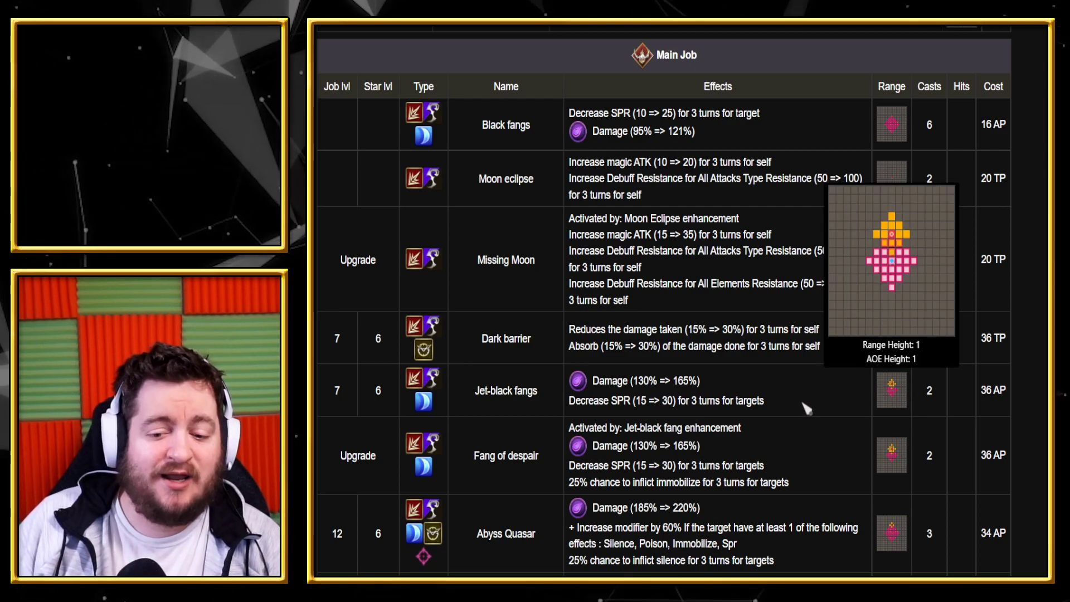
{"action": "scroll", "scroll_direction": "down", "scroll_amount": 3}
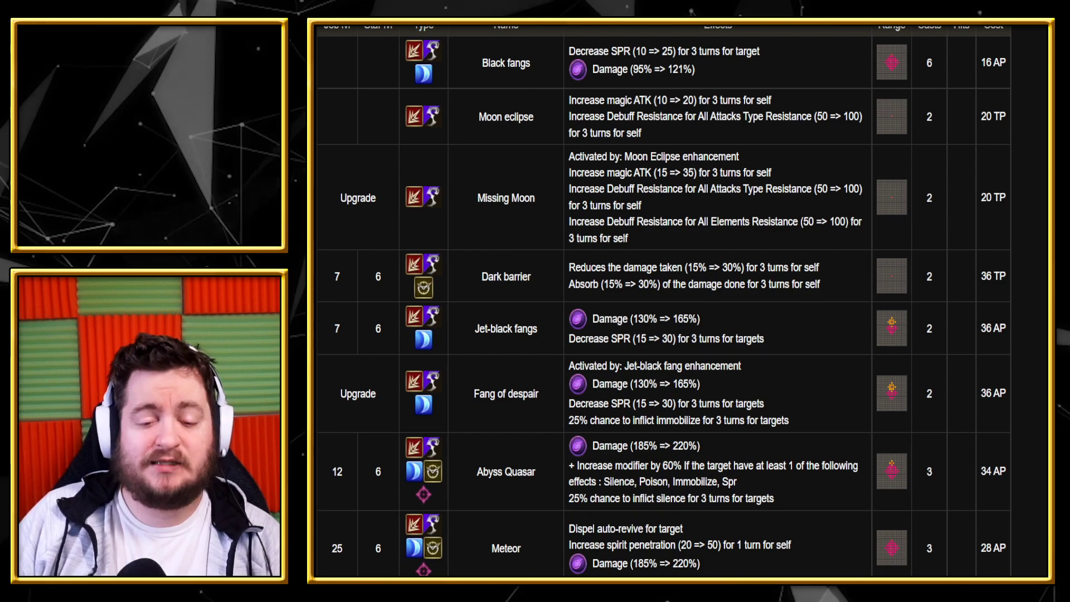
{"action": "scroll", "scroll_direction": "down", "scroll_amount": 3}
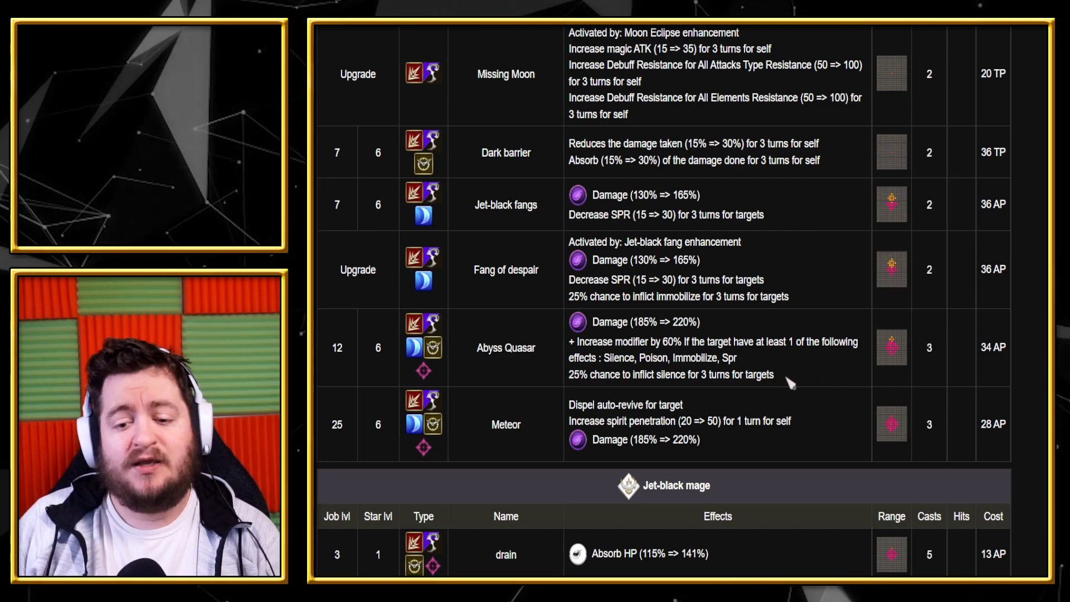
{"action": "mouse_move", "coordinate": [815, 370]}
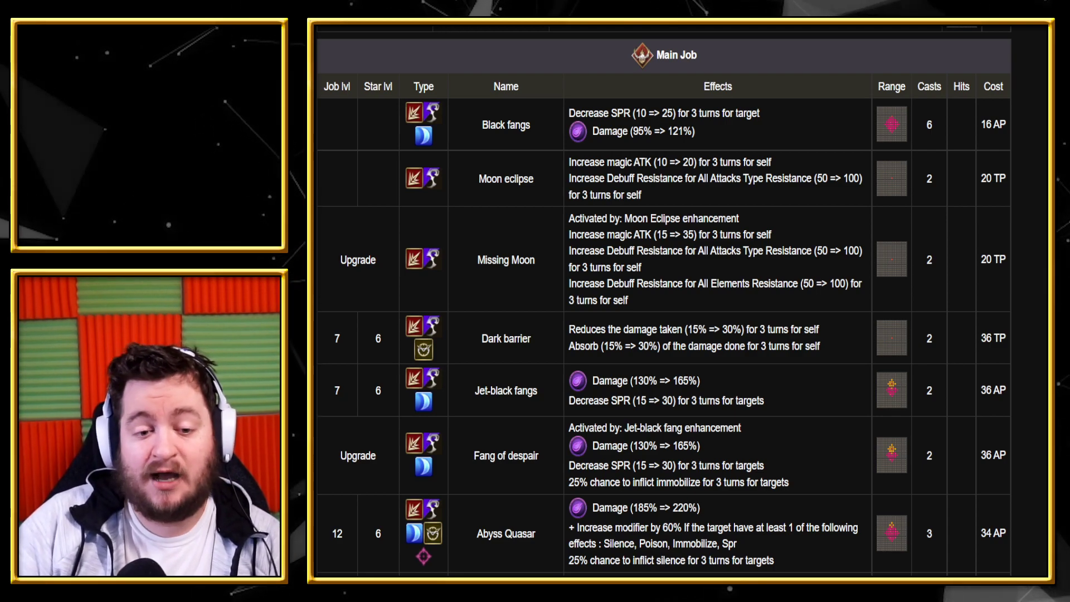
{"action": "mouse_move", "coordinate": [831, 415]}
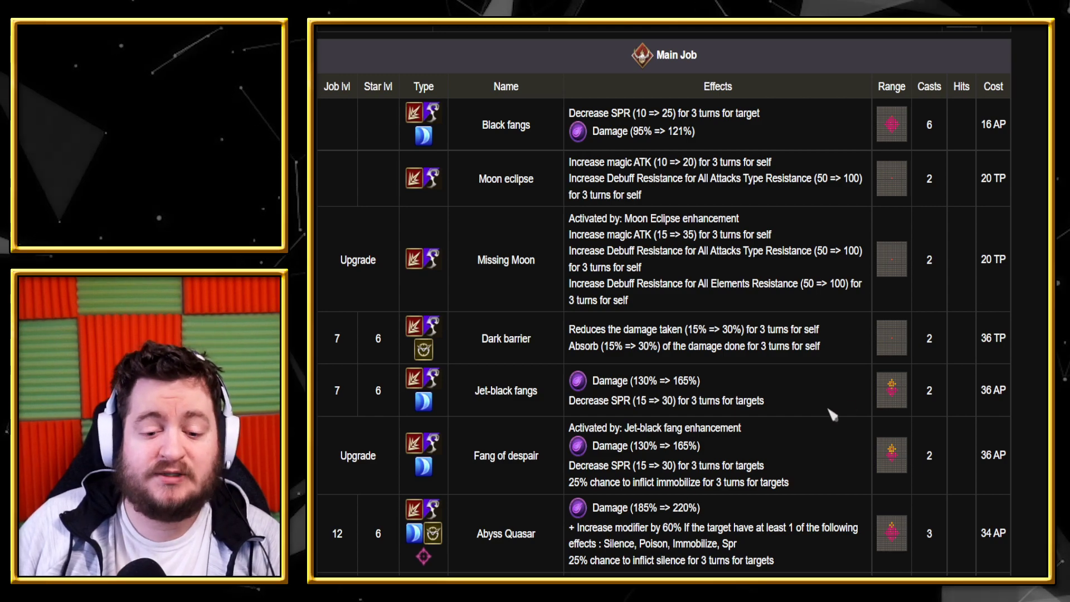
{"action": "scroll", "scroll_direction": "down", "scroll_amount": 3}
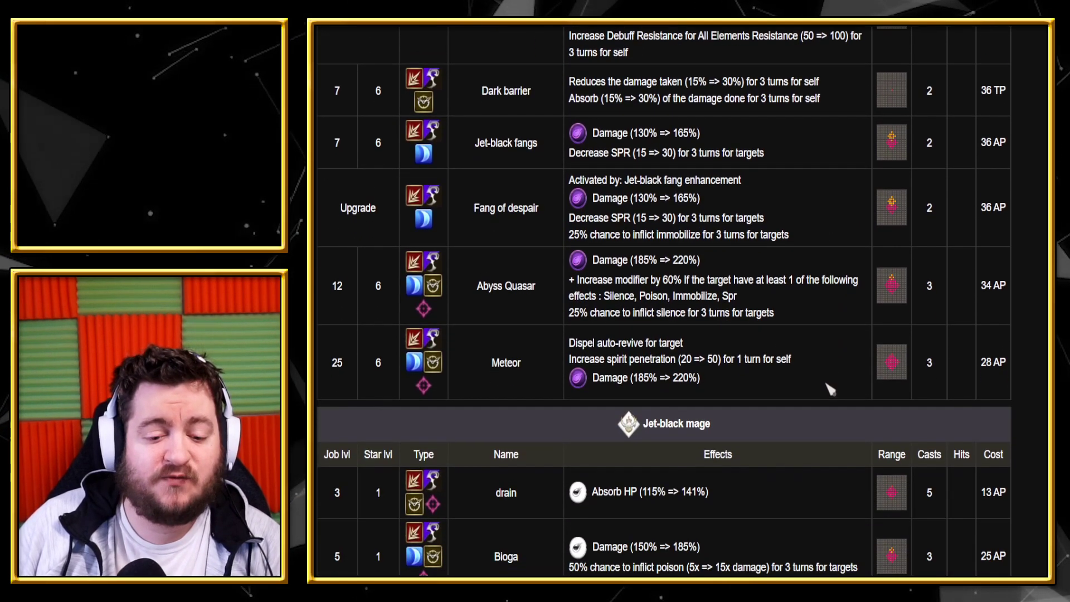
{"action": "mouse_move", "coordinate": [696, 529]}
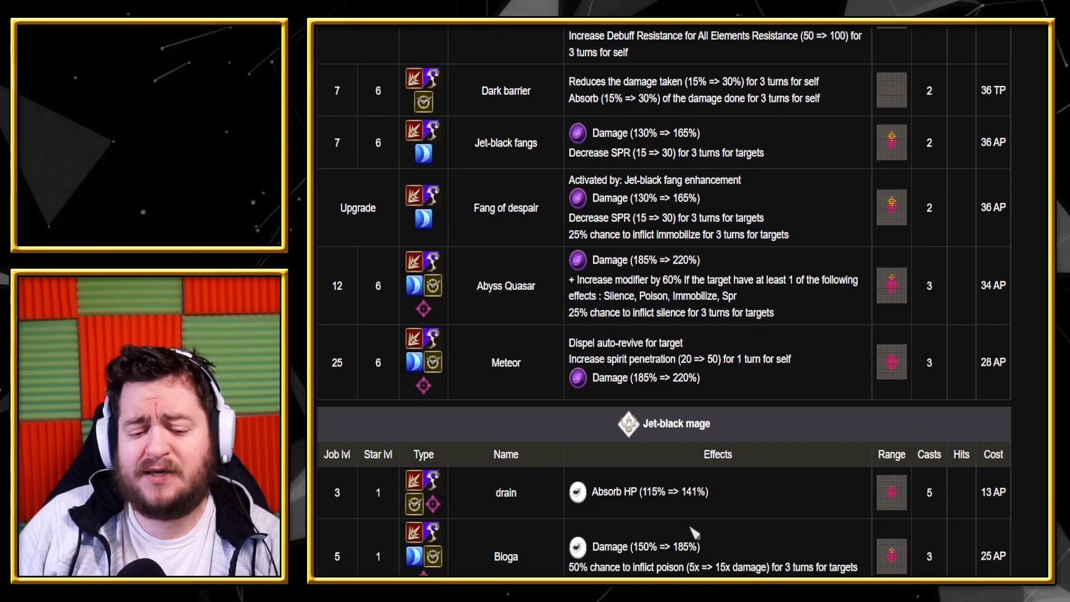
{"action": "scroll", "scroll_direction": "down", "scroll_amount": 3}
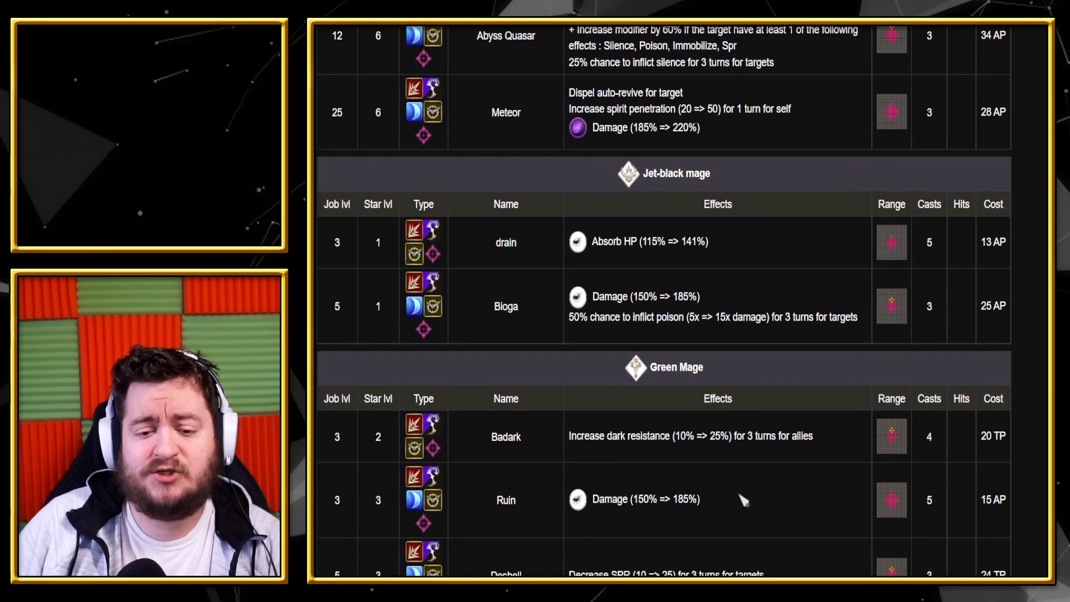
{"action": "scroll", "scroll_direction": "down", "scroll_amount": 3}
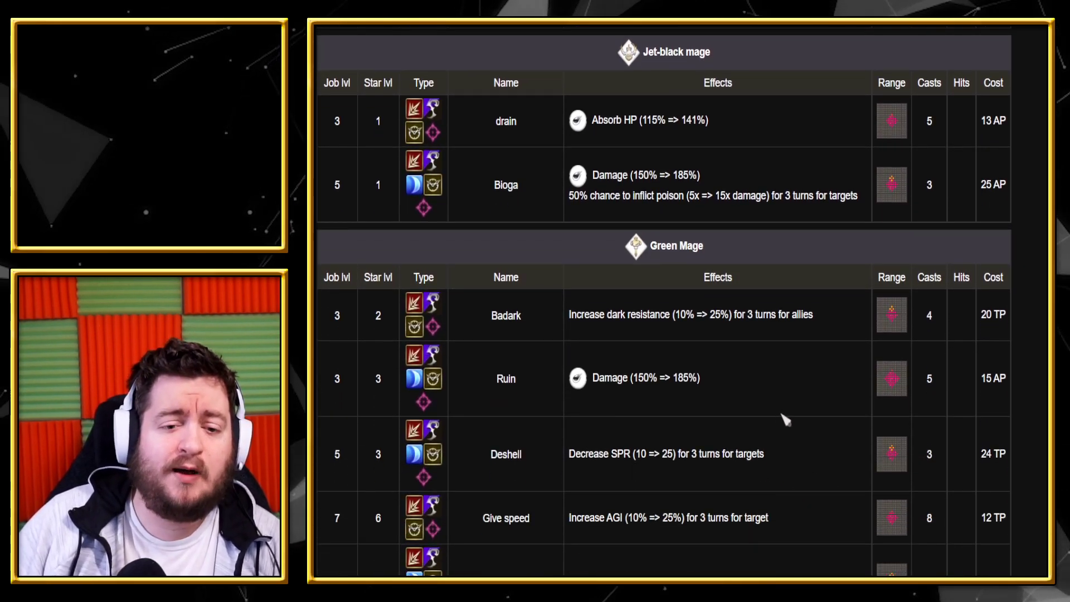
{"action": "scroll", "scroll_direction": "down", "scroll_amount": 3}
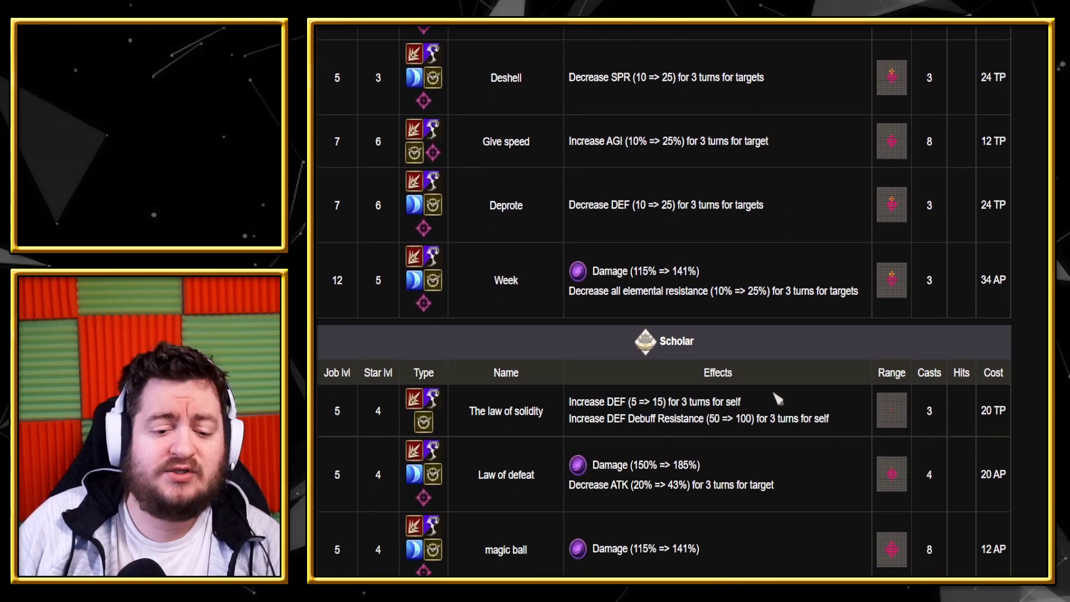
{"action": "scroll", "scroll_direction": "down", "scroll_amount": 3}
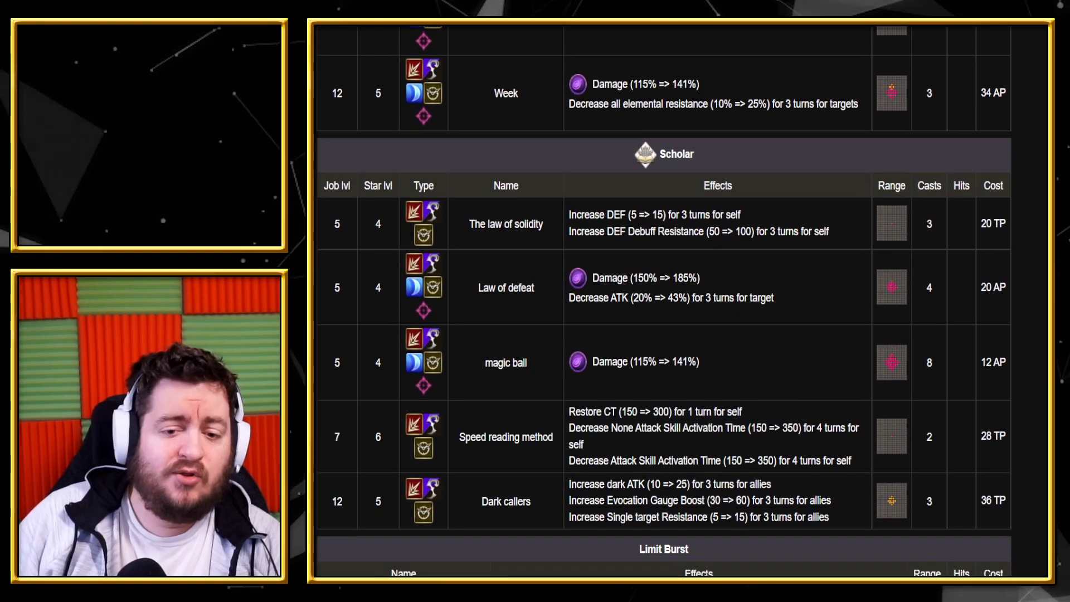